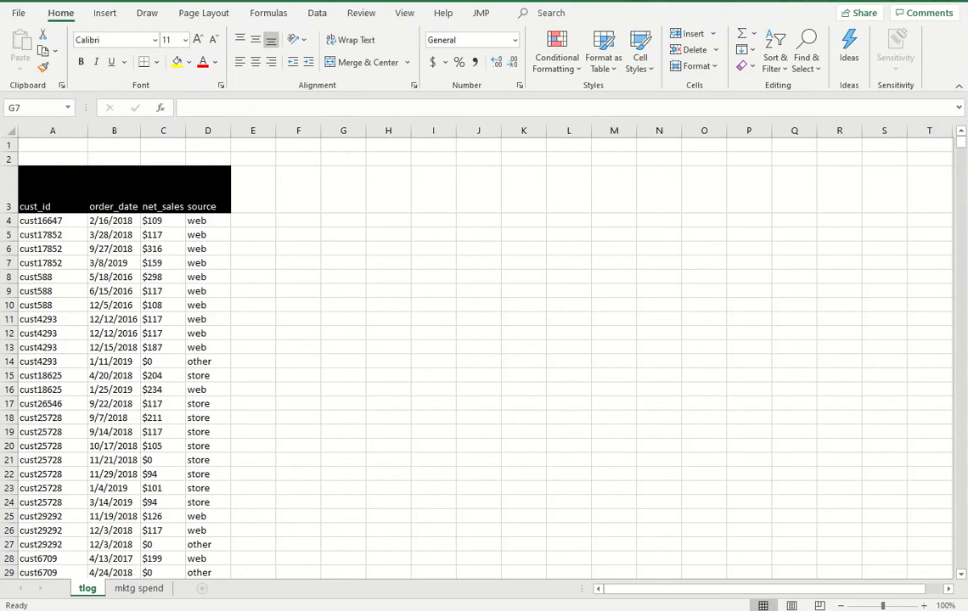
mouse_move(344, 242)
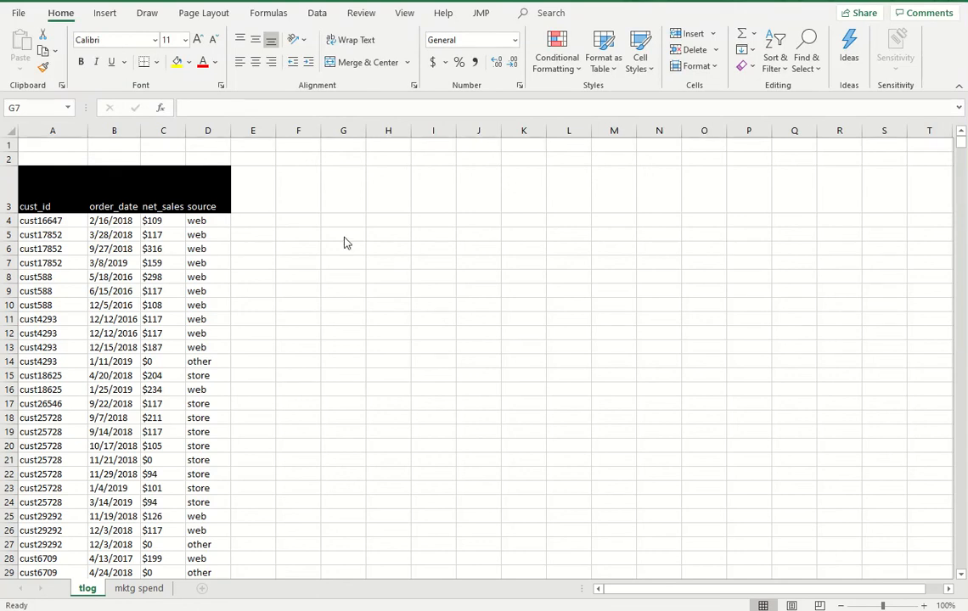
- Sort the tlog data by order_date oldest to newest, dropping the cust_id sort level
left_click(343, 263)
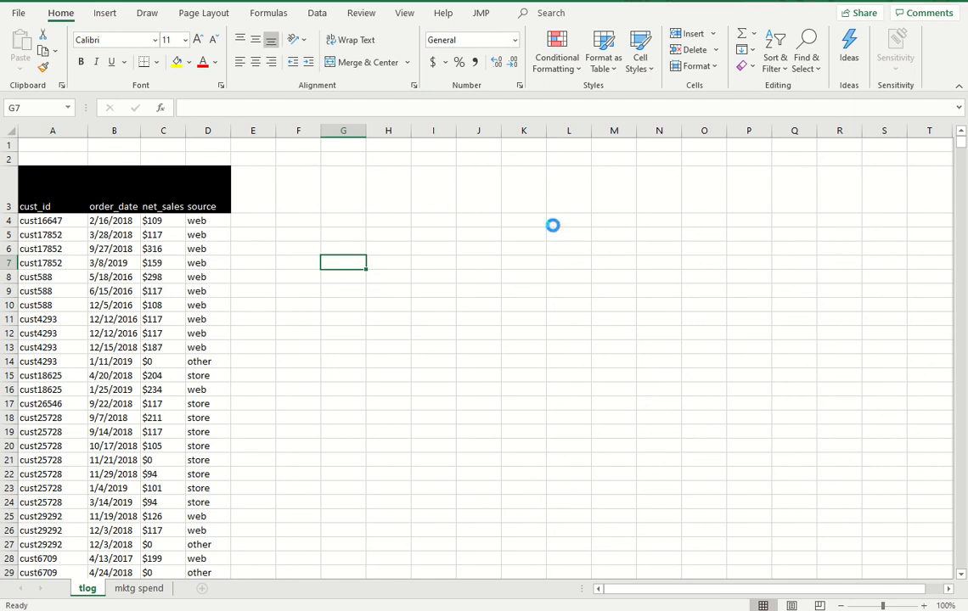
left_click(53, 182)
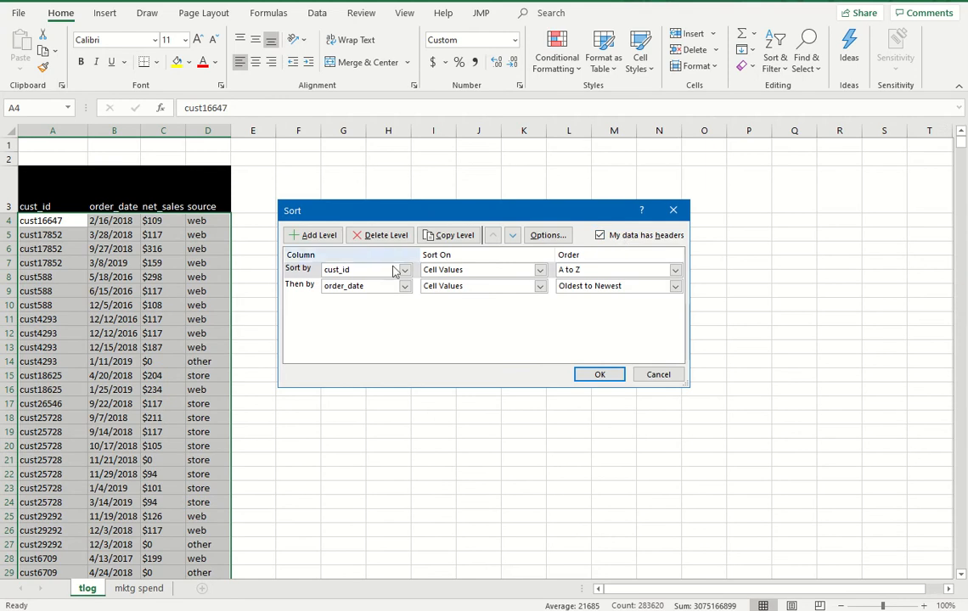
left_click(380, 236)
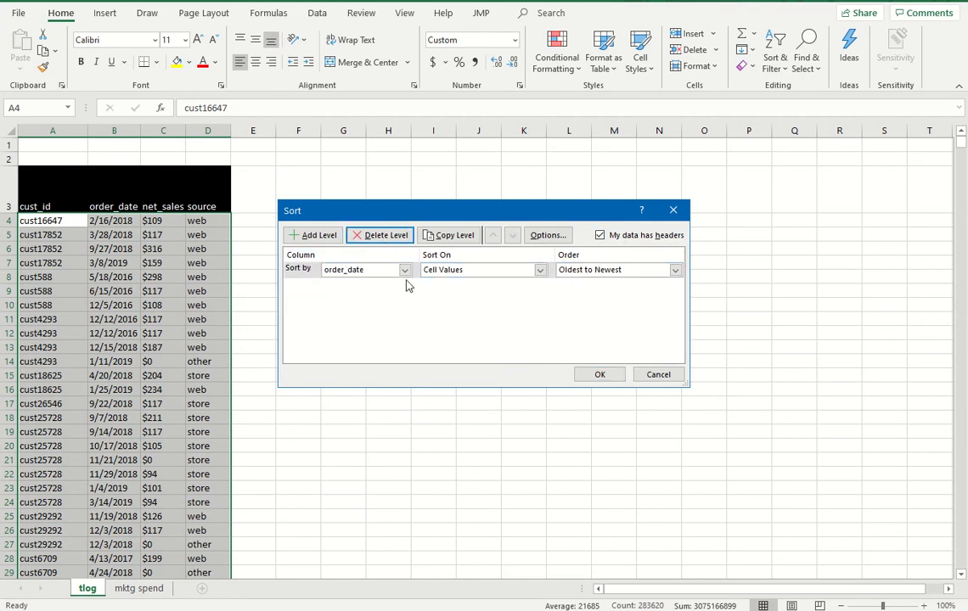
left_click(600, 375)
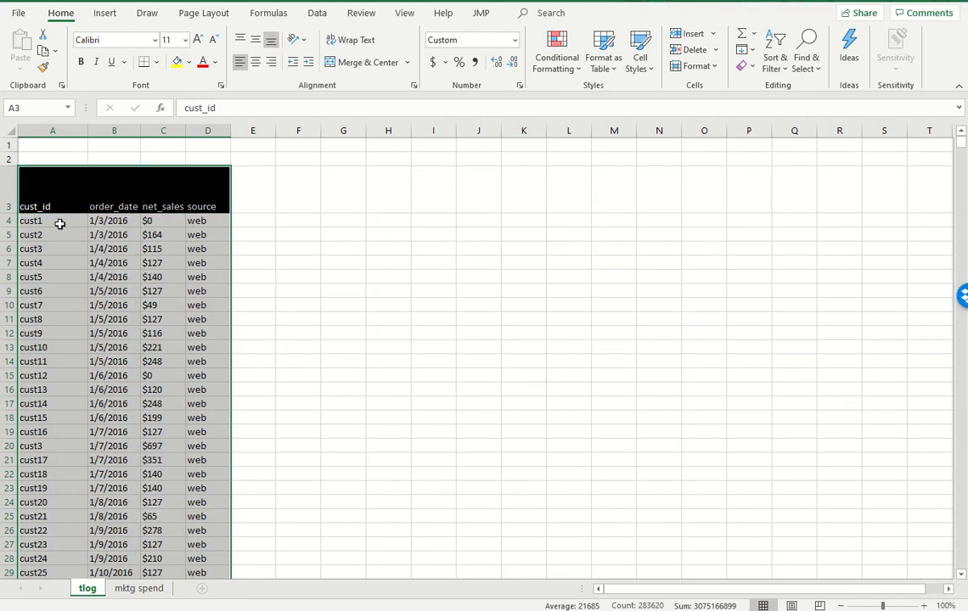
- Check that the sorted data runs through row 70907, ending with March 31, 2019 orders
left_click(114, 220)
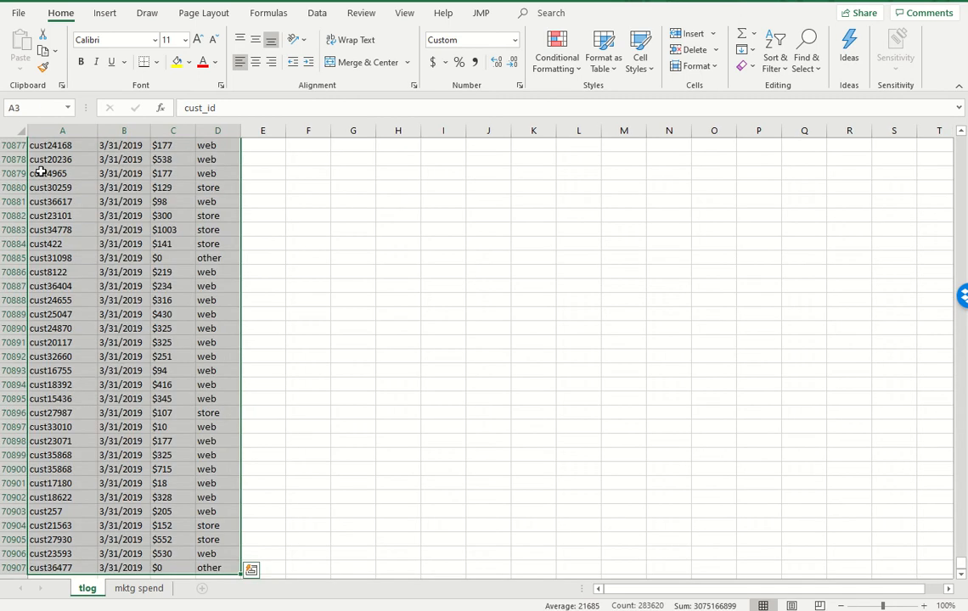
left_click(105, 12)
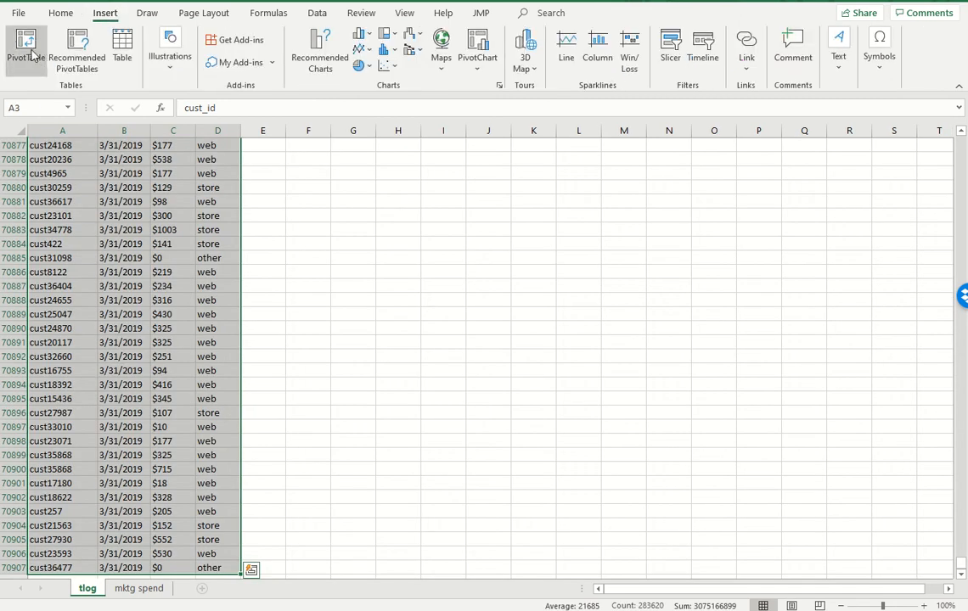
- Create a pivot table on a new sales sheet summing net_sales by year and month
left_click(26, 49)
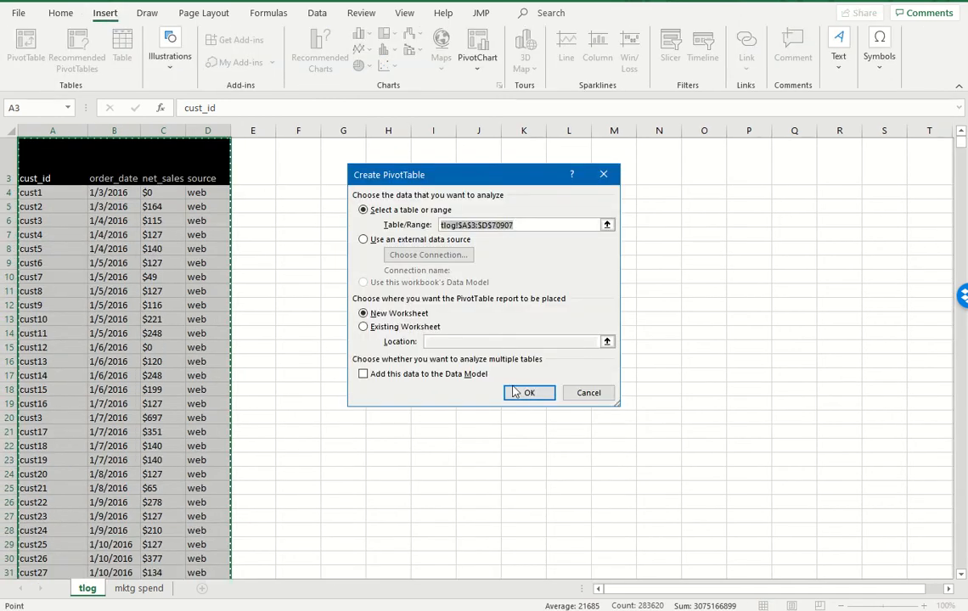
left_click(529, 392)
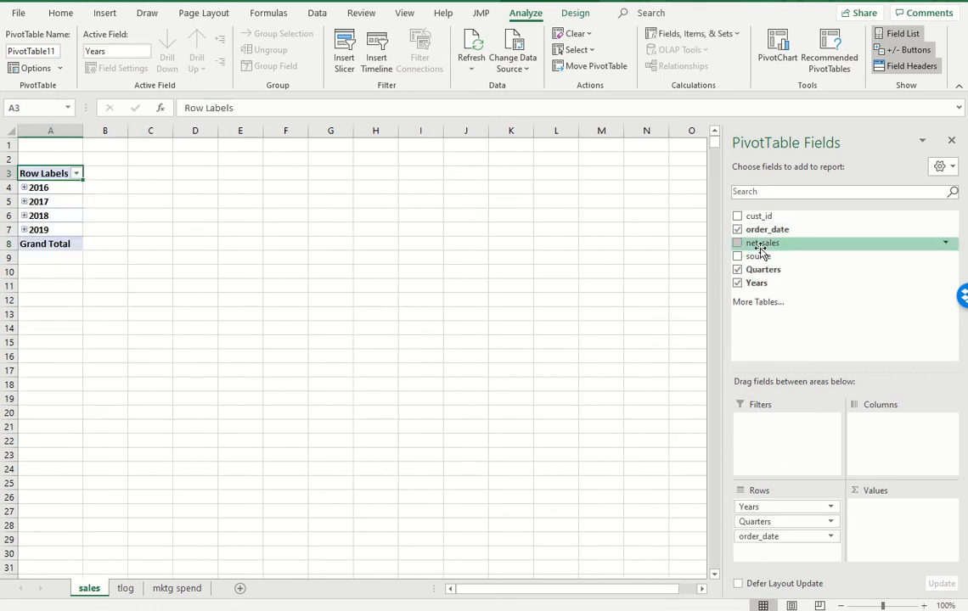
left_click(737, 243)
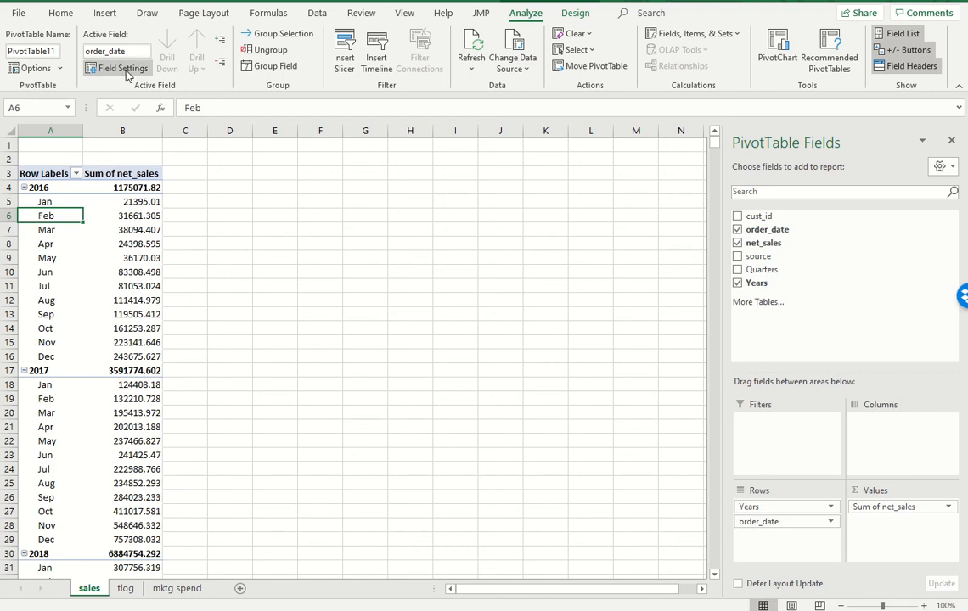
- Show the order_date and Years fields as tabular-form labels, then select the month and sales columns
left_click(121, 68)
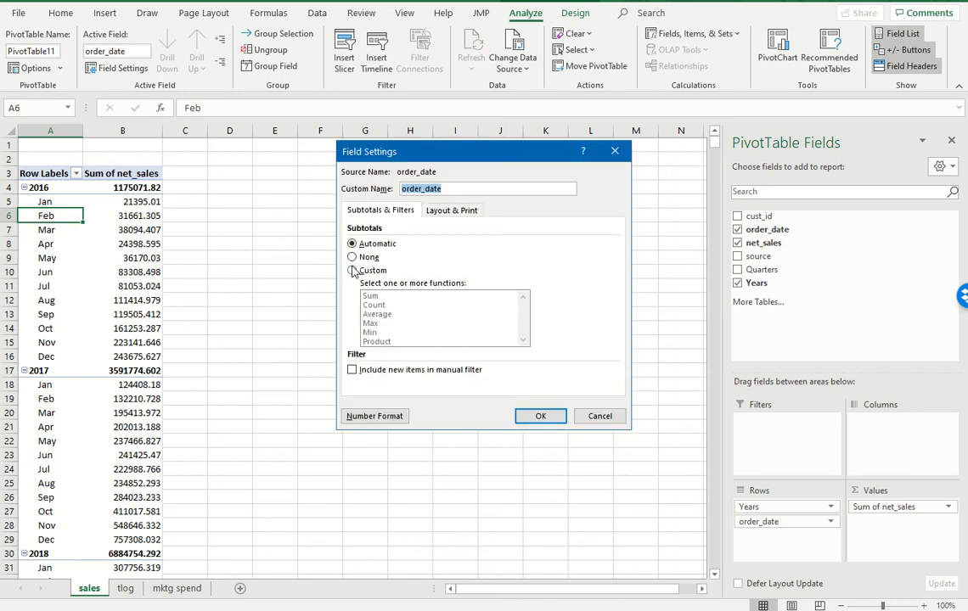
left_click(452, 210)
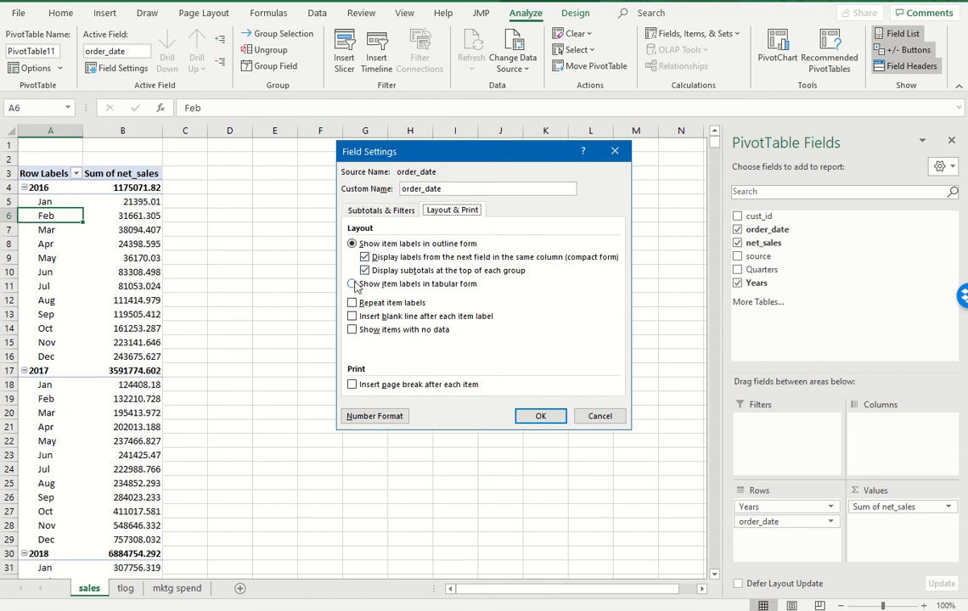
left_click(540, 416)
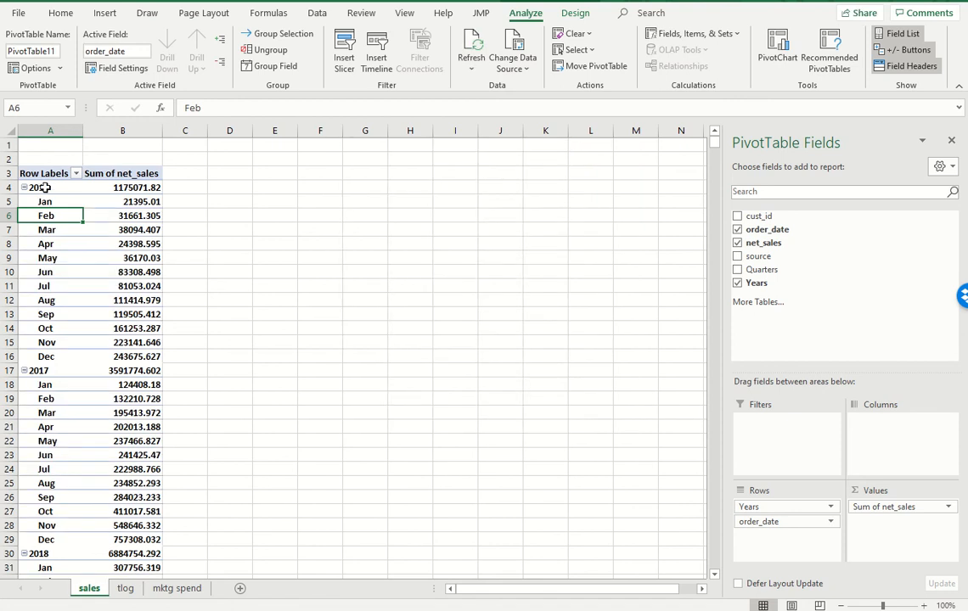
left_click(122, 67)
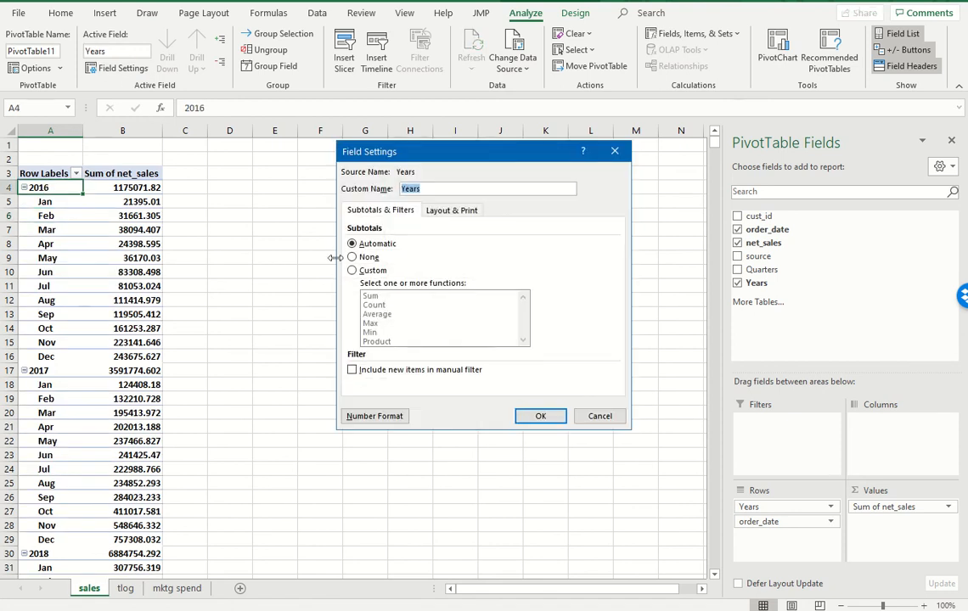
left_click(451, 210)
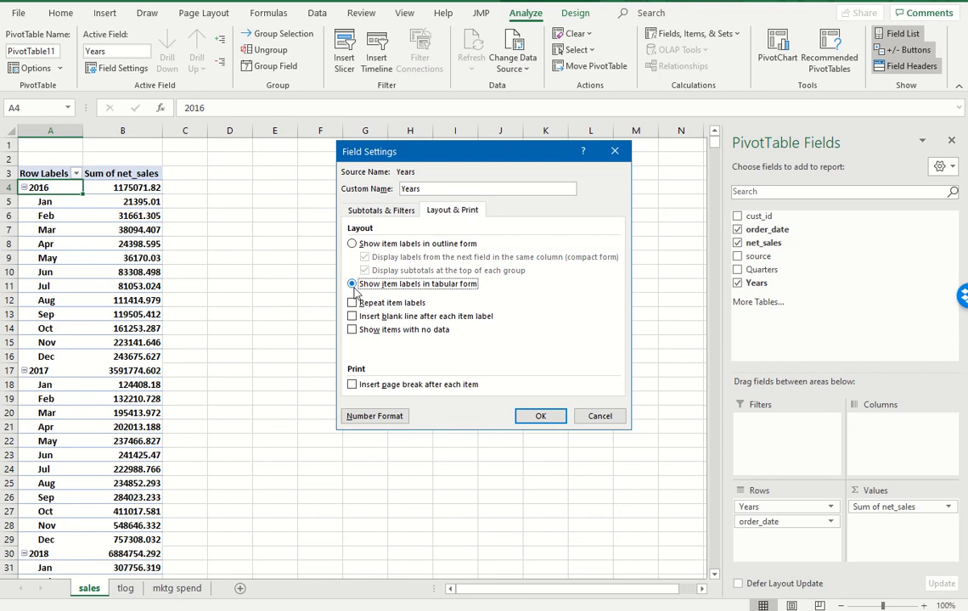
left_click(540, 416)
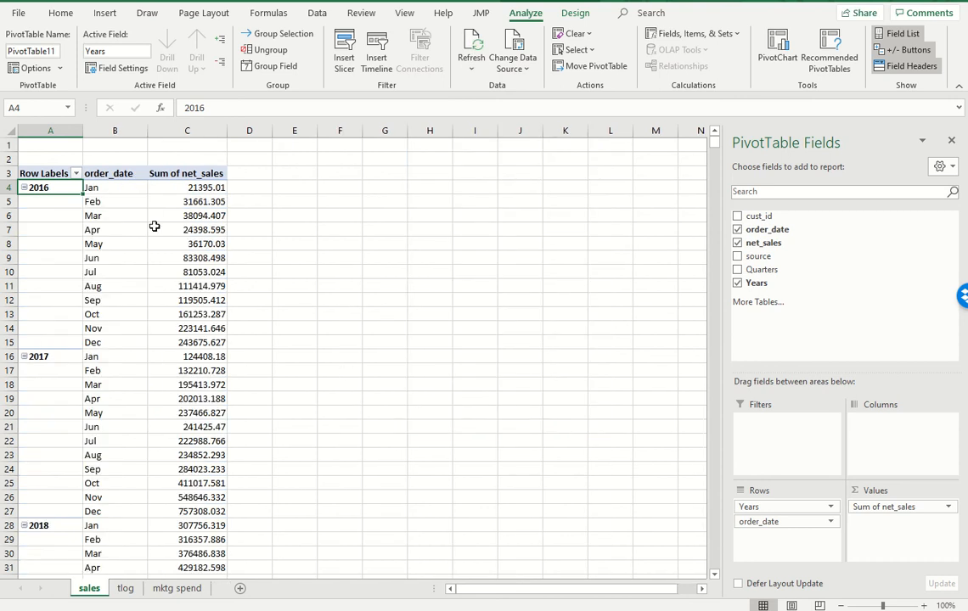
left_click(114, 173)
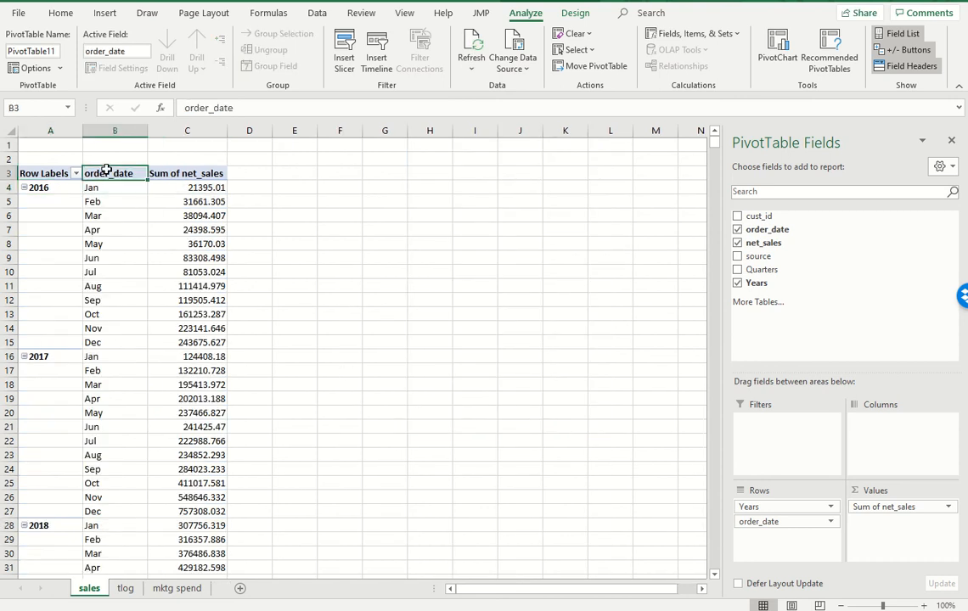
scroll("down", 3)
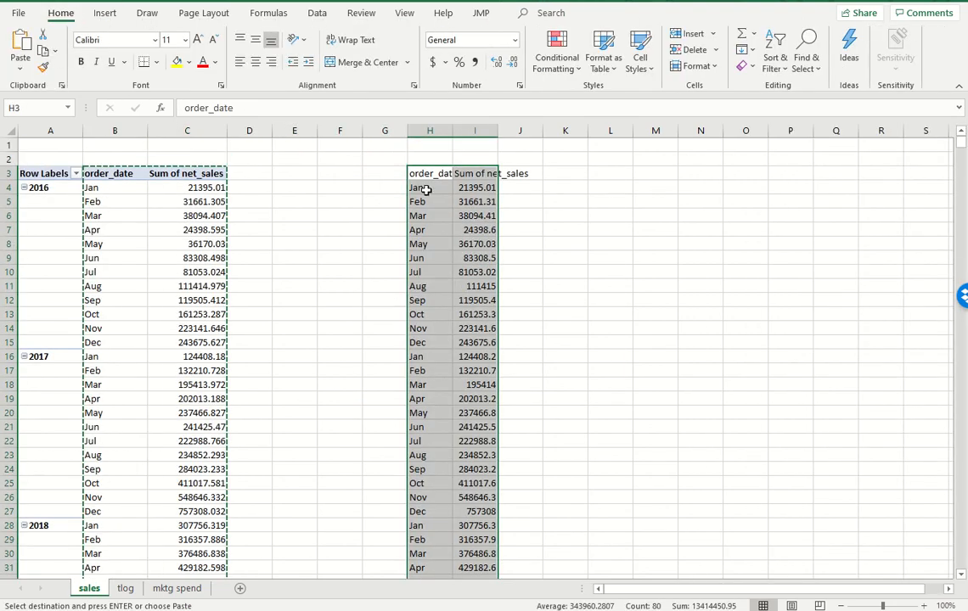
- Add month and sales headers, a filled-down =G4 month # column, and year 2016 to the helper table
type("m")
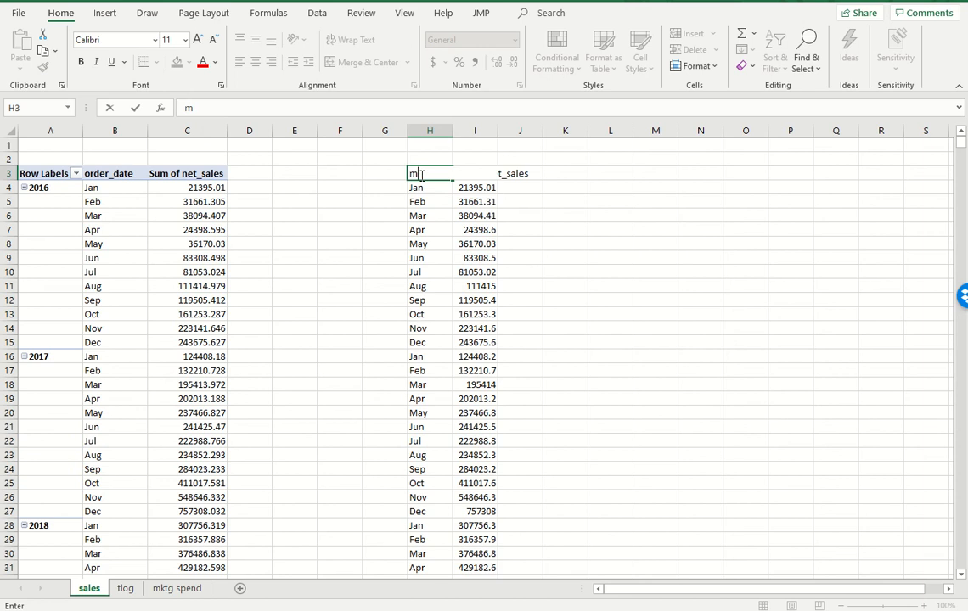
type("sale")
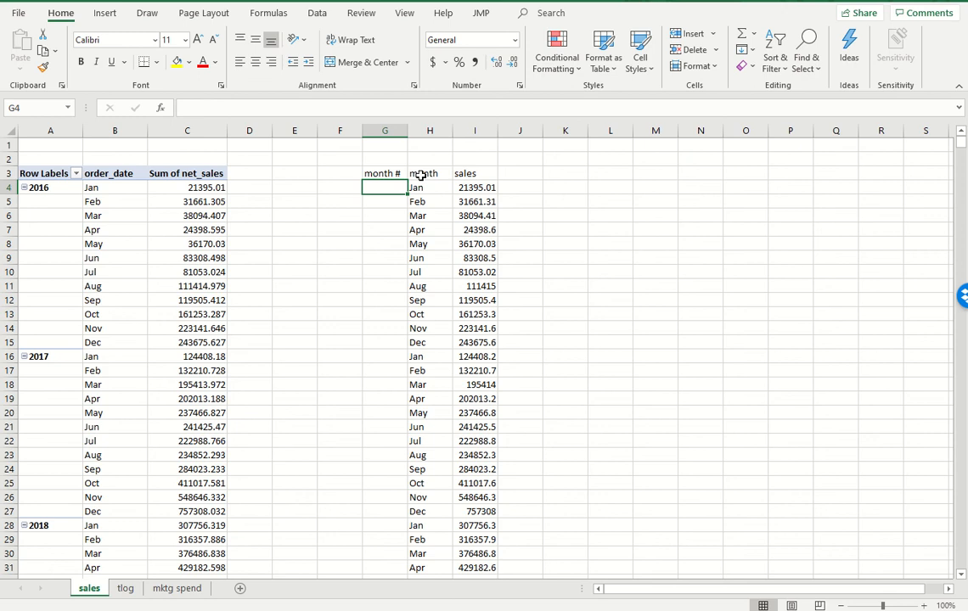
type("=G4")
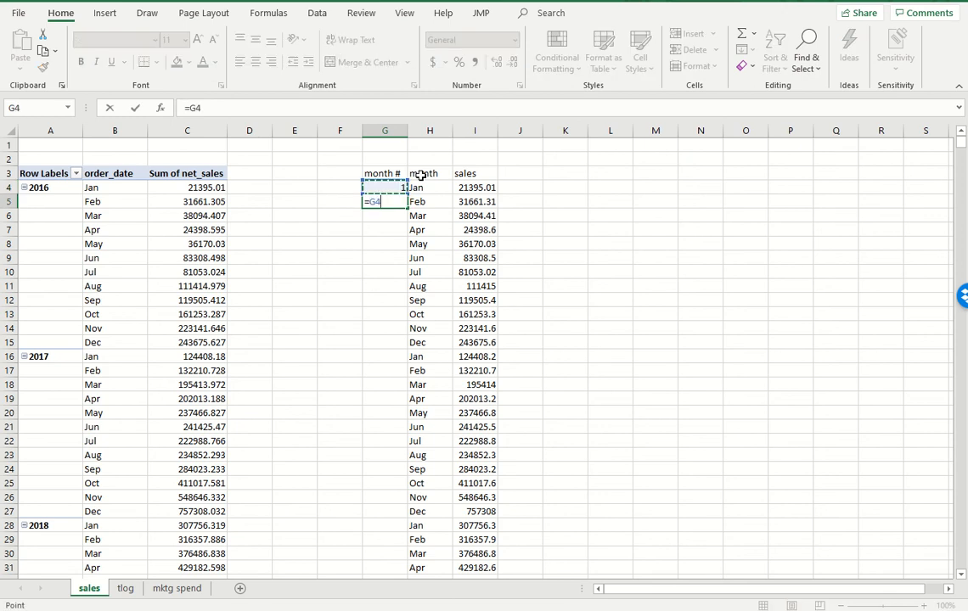
left_click_drag(384, 201, 385, 229)
type("year")
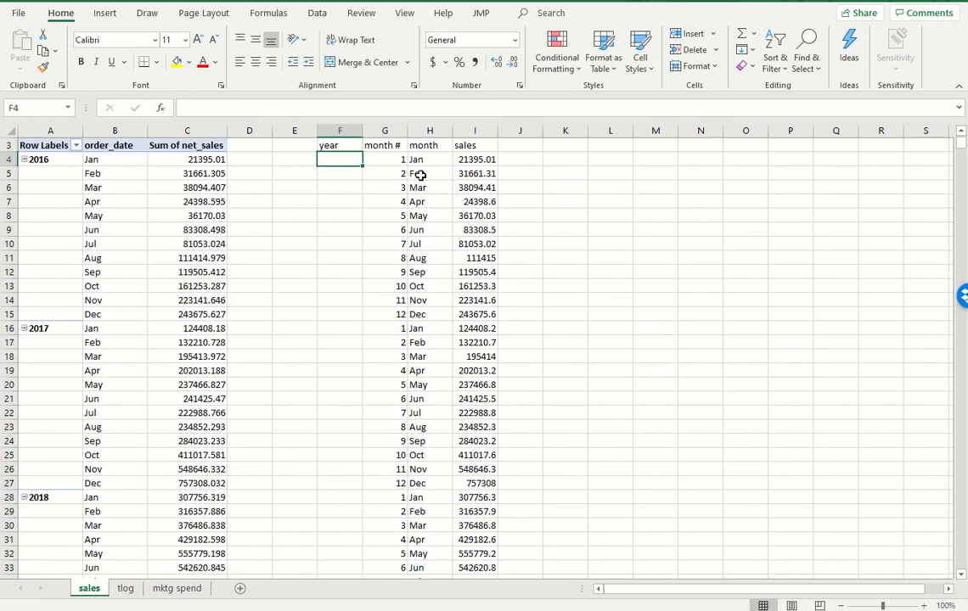
type("2016")
left_click(295, 145)
type("date")
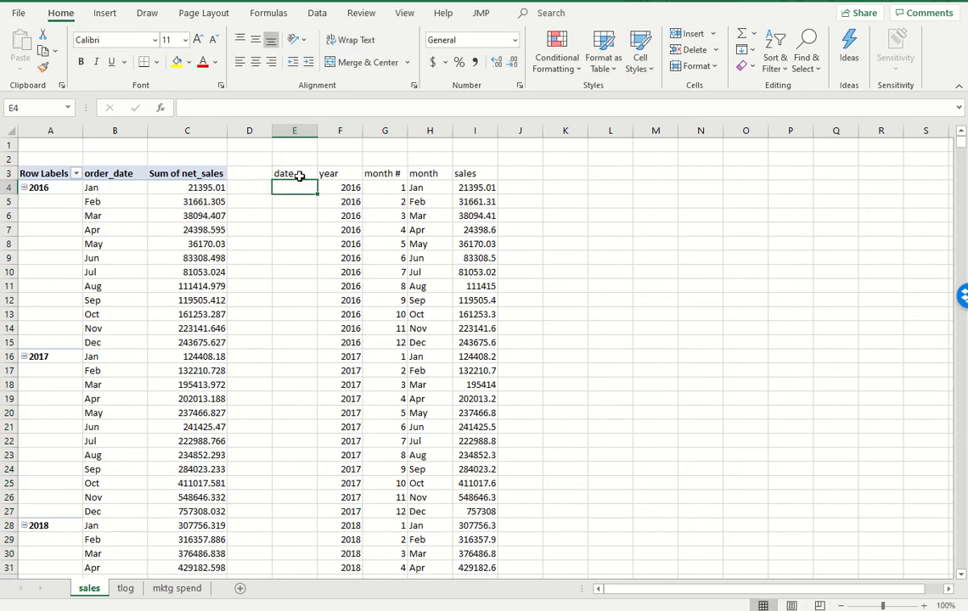
- Enter a DATE formula built from each row's year and month number in the date column
type("=date(")
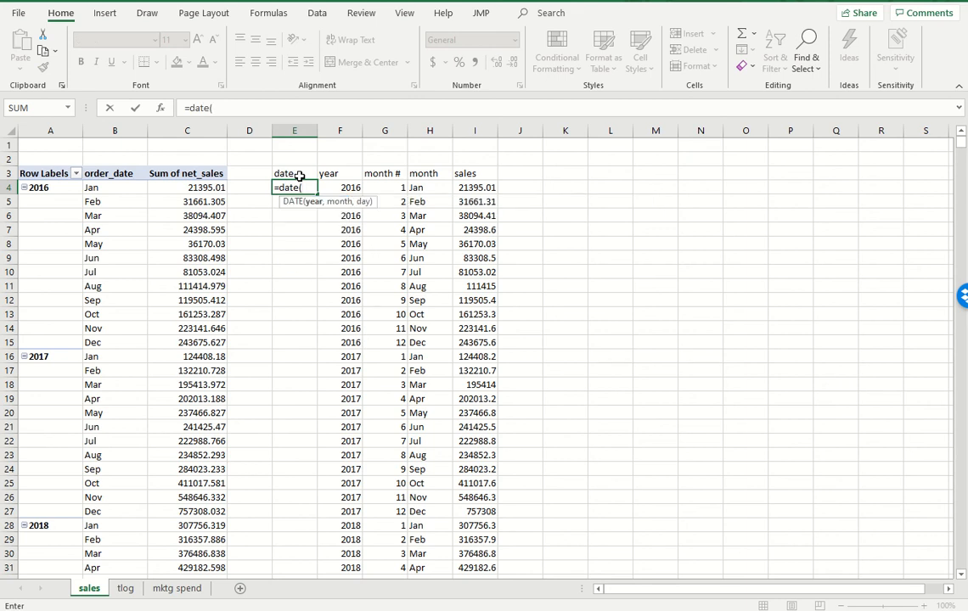
left_click(385, 188)
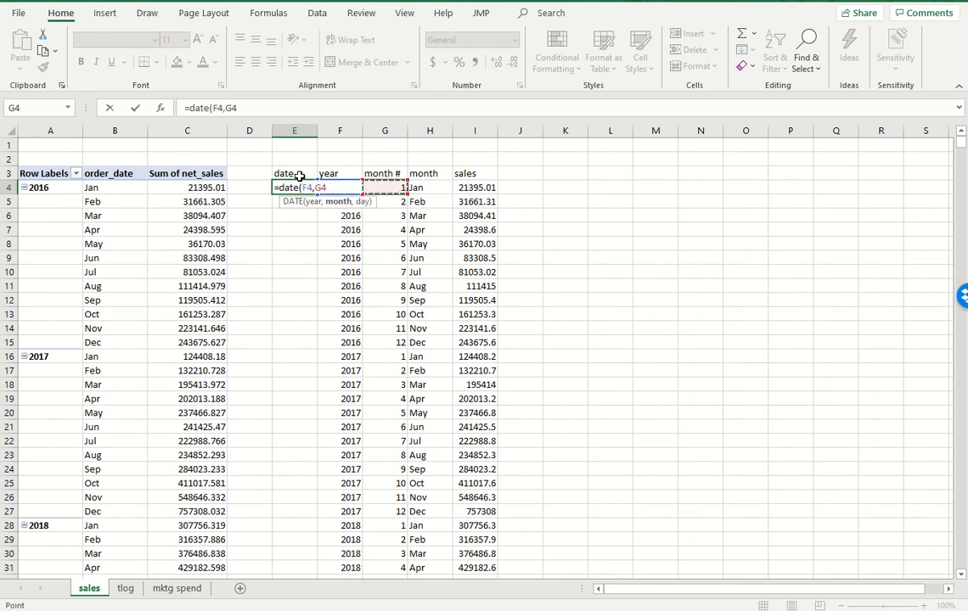
type(",1)")
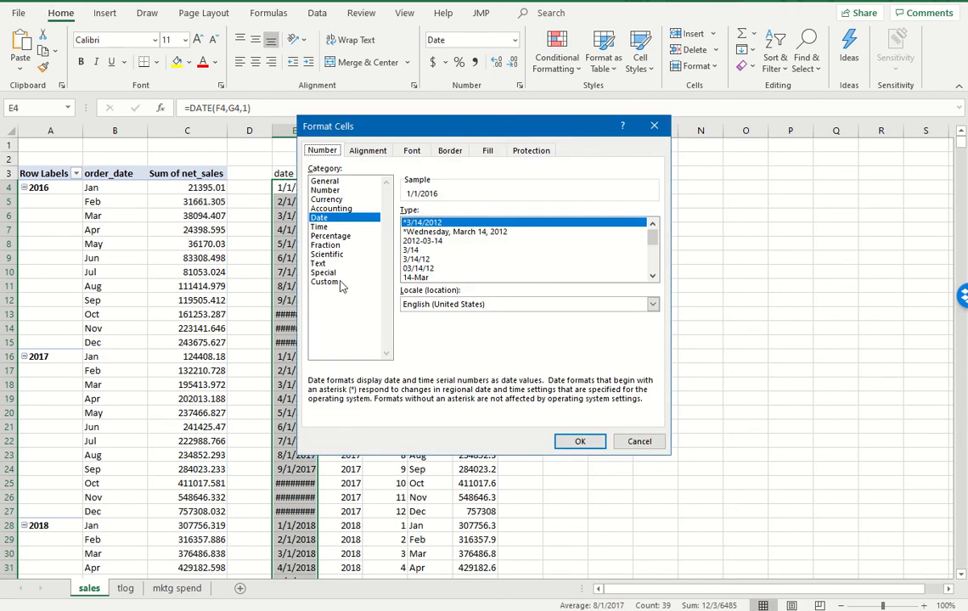
- Format the date column with the custom mmm-yy format, showing values like Jan-16
left_click(325, 282)
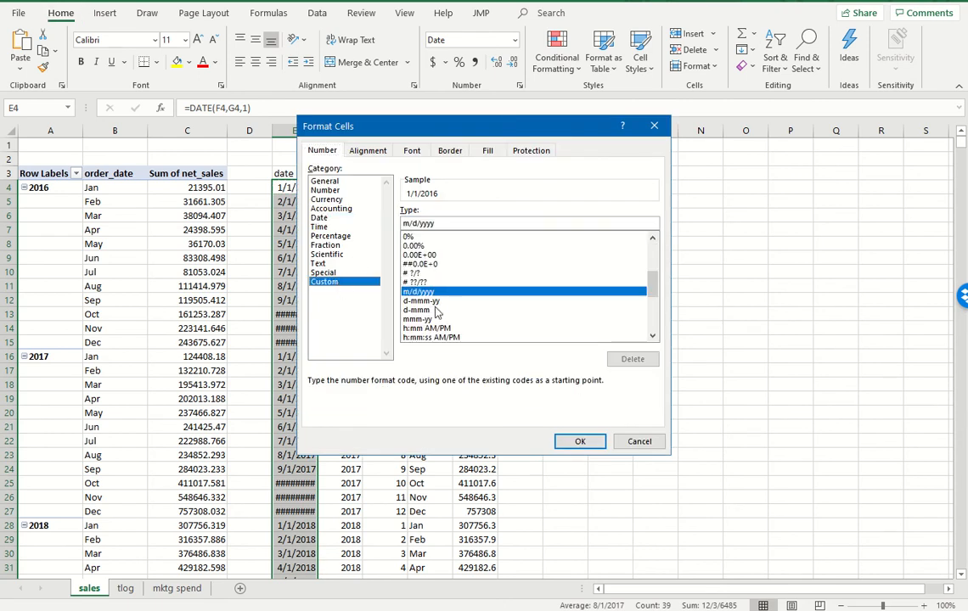
left_click(421, 318)
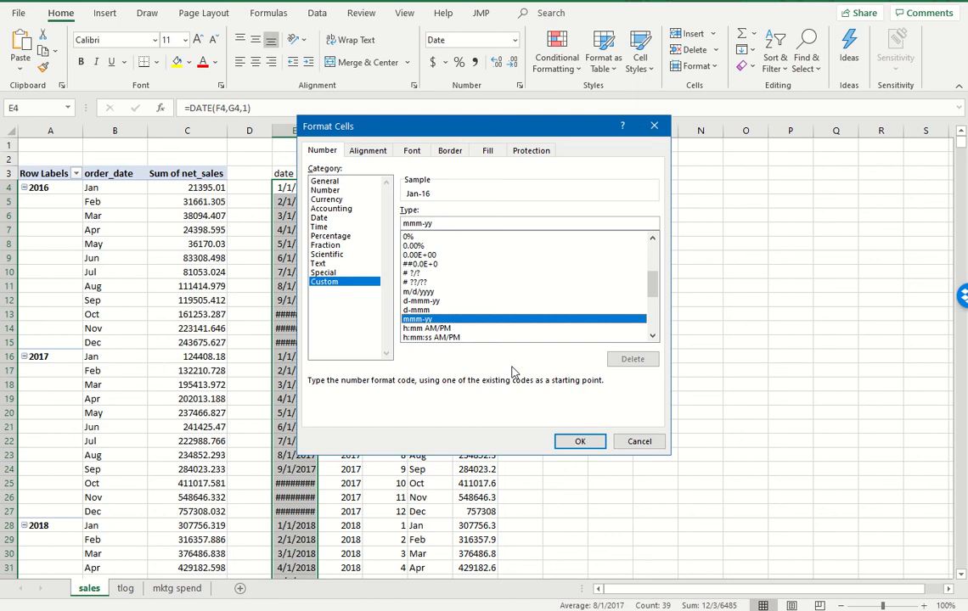
left_click(580, 441)
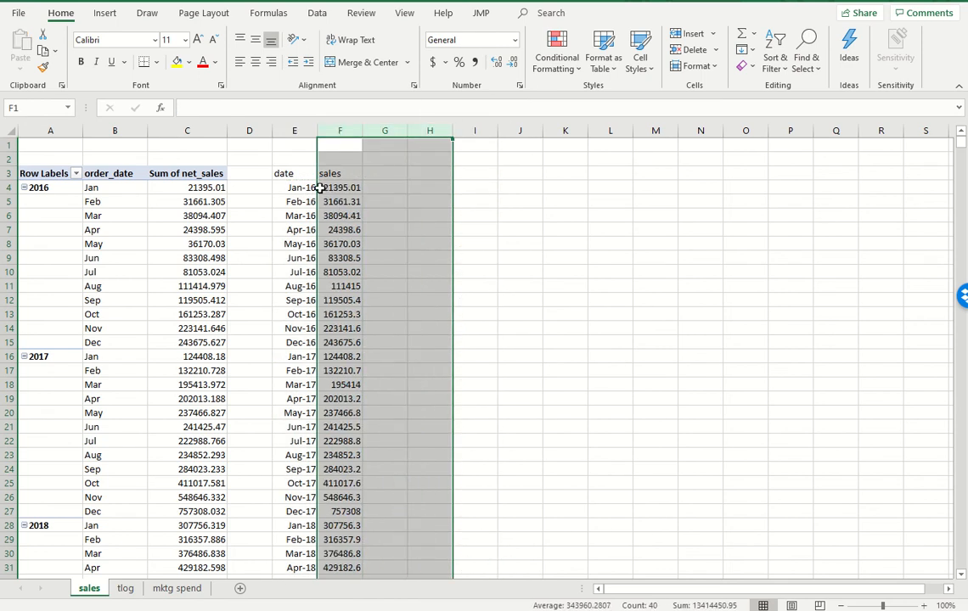
- Scroll the sheet while preparing the date and sales range for charting
scroll("down", 3)
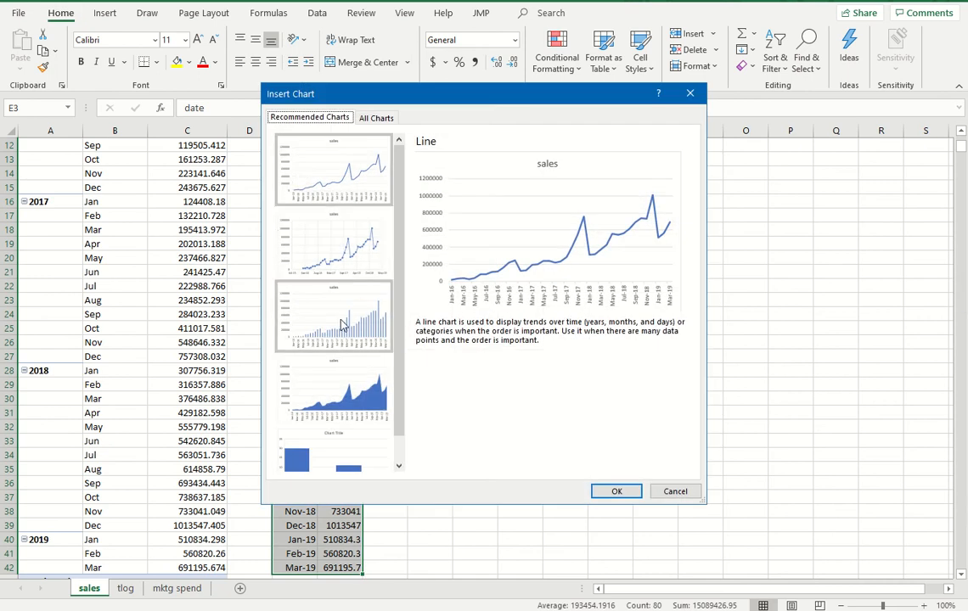
- Insert a clustered column chart of monthly sales, enlarge it, and title it 'Monthly sales'
left_click(333, 316)
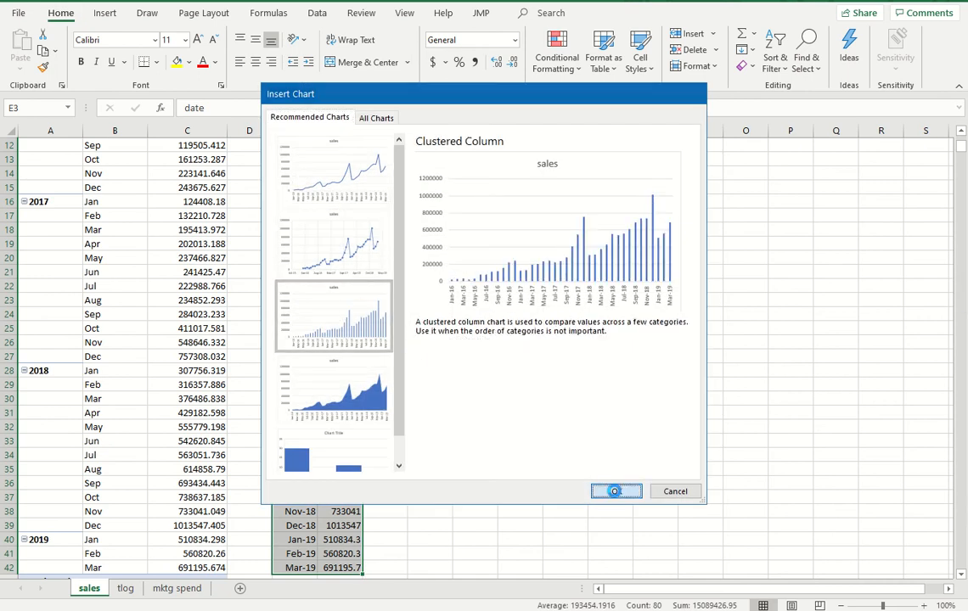
left_click(675, 491)
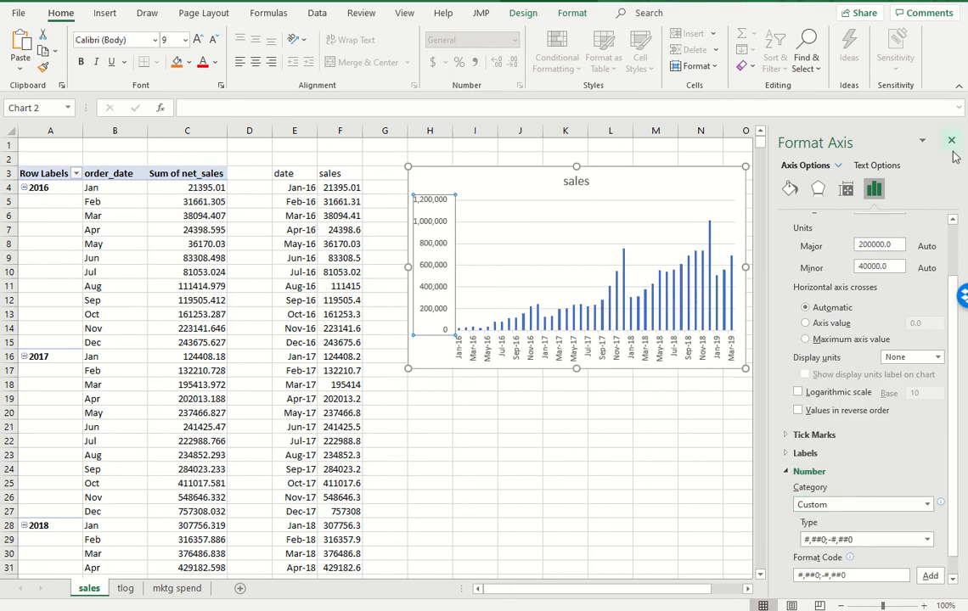
left_click(951, 140)
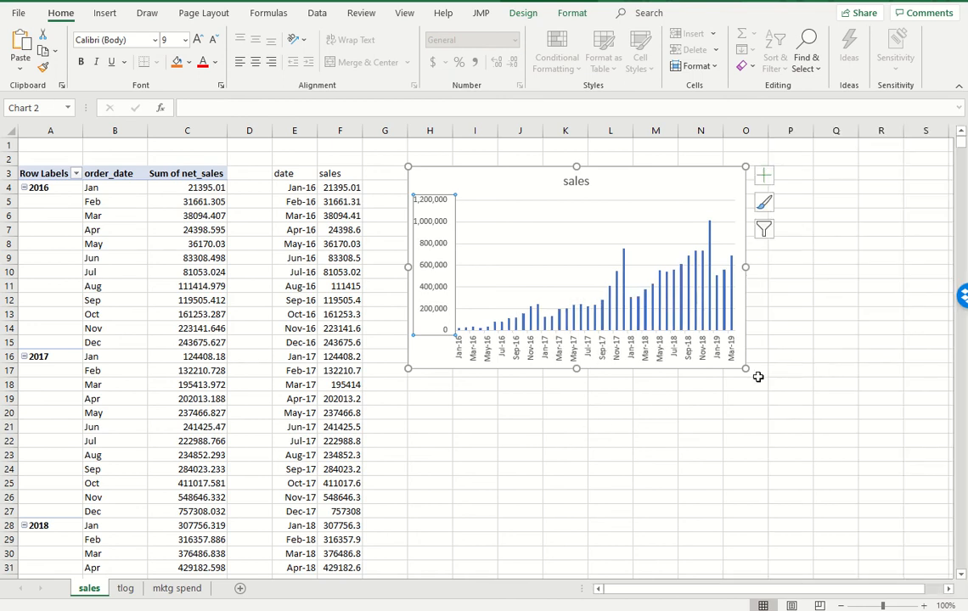
left_click_drag(746, 370, 866, 447)
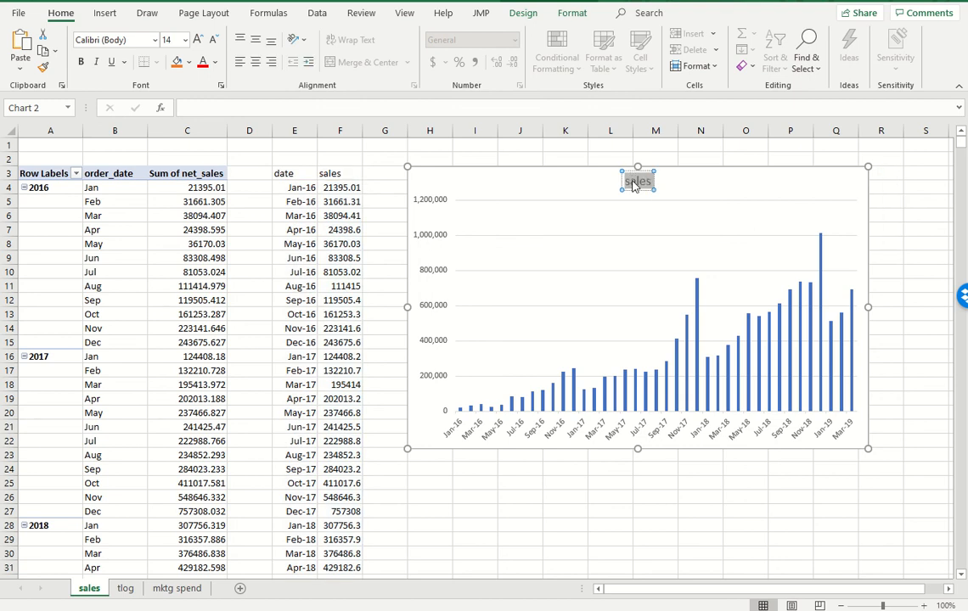
type("Monthly sal")
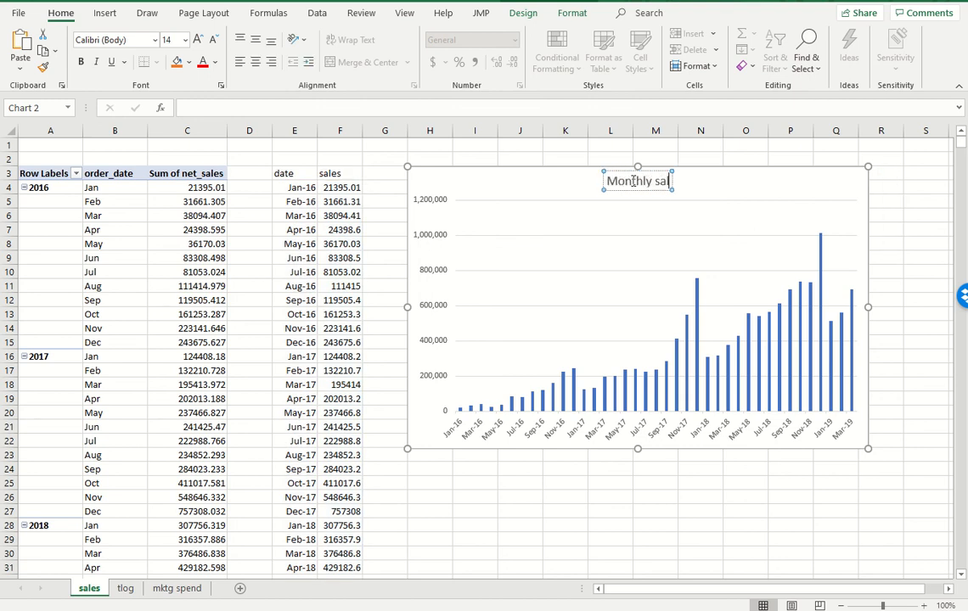
right_click(675, 344)
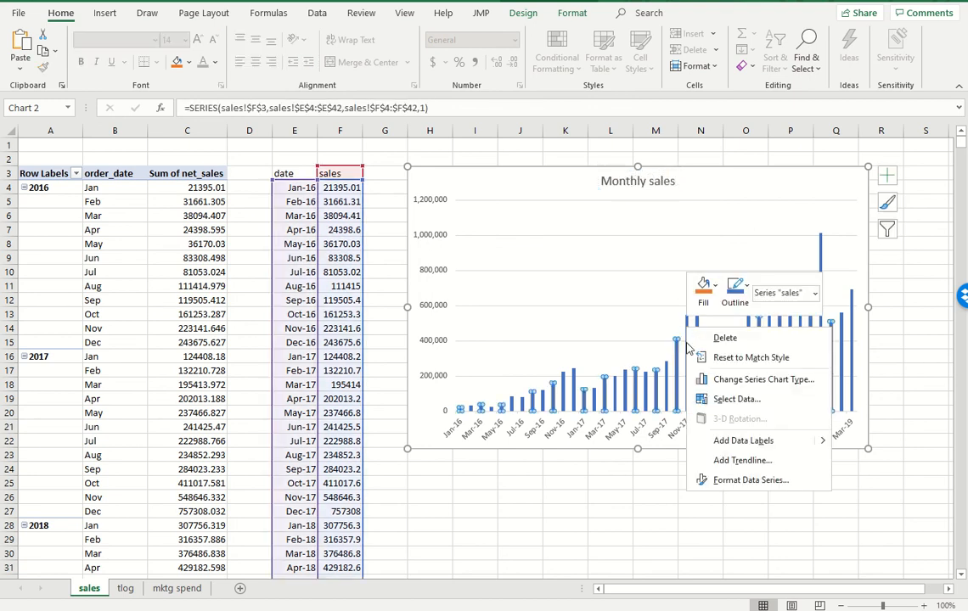
- Add data labels to the sales columns and rotate their text to read vertically
left_click(742, 439)
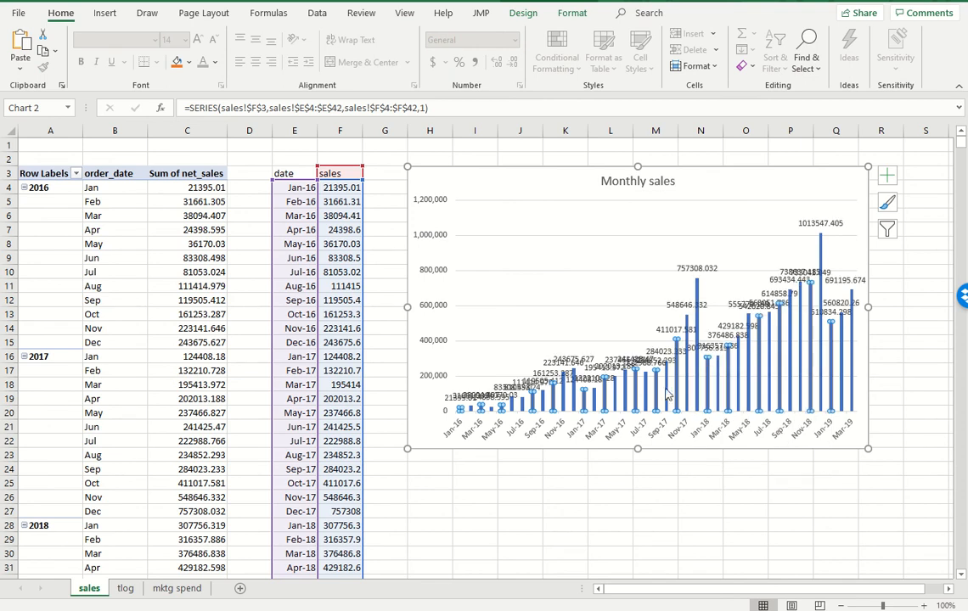
left_click(339, 188)
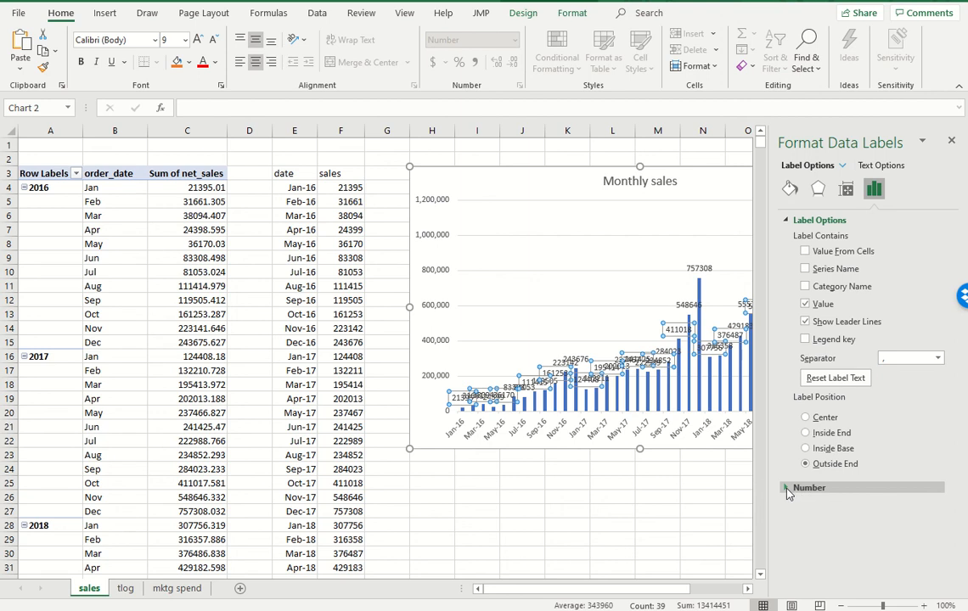
left_click(808, 487)
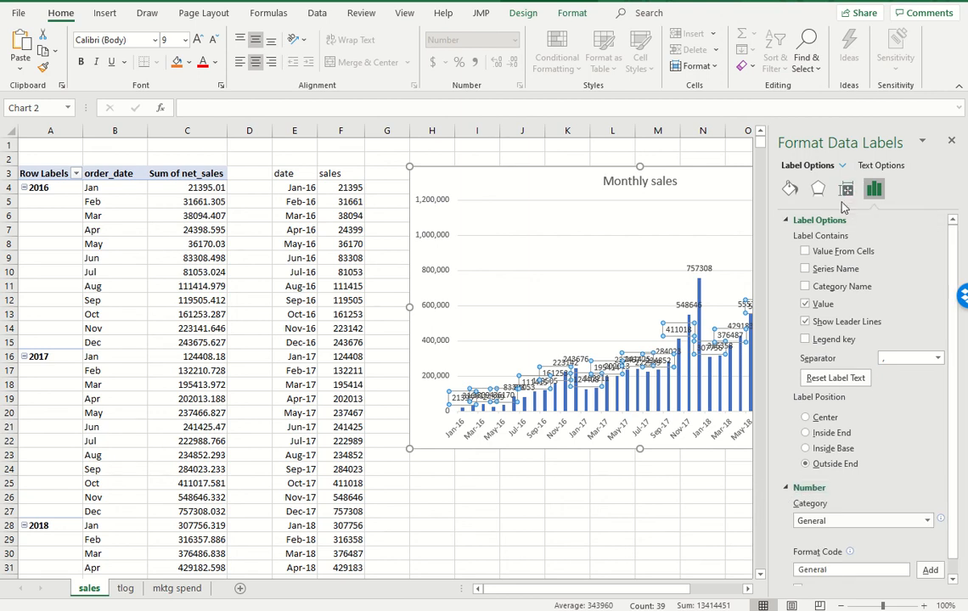
left_click(846, 189)
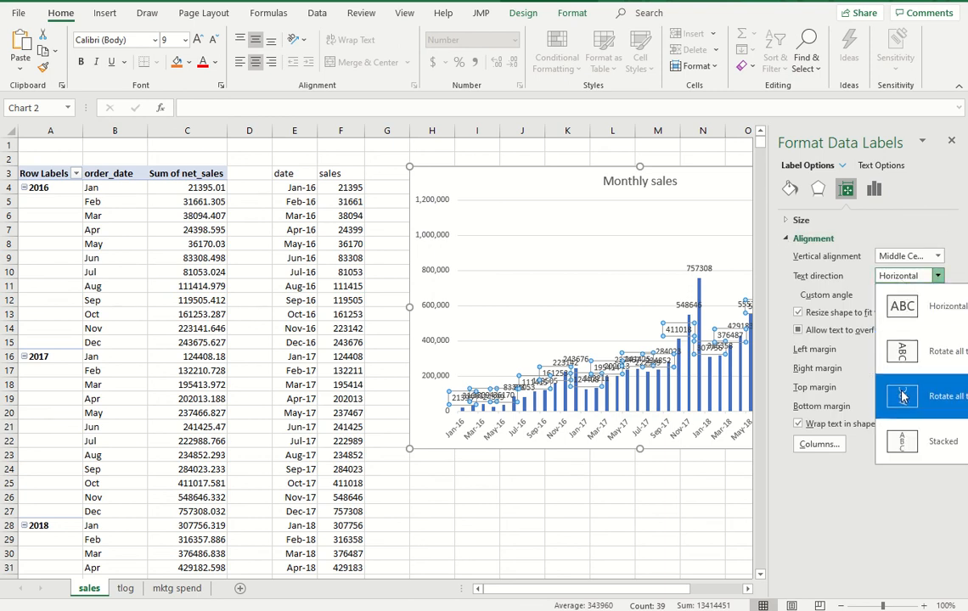
left_click(901, 395)
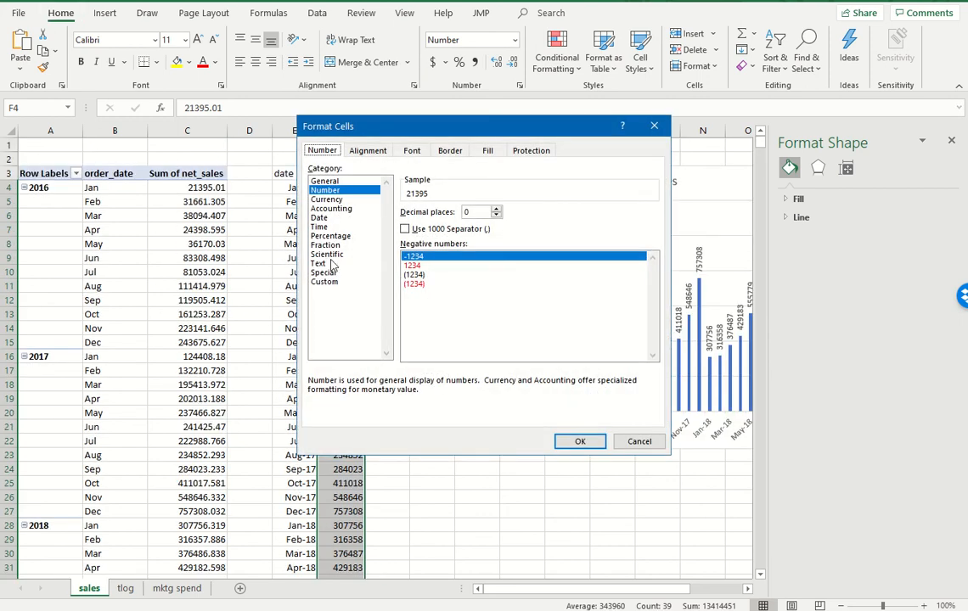
- Apply the custom #,##0 format so sales and data labels show thousands separators
left_click(325, 281)
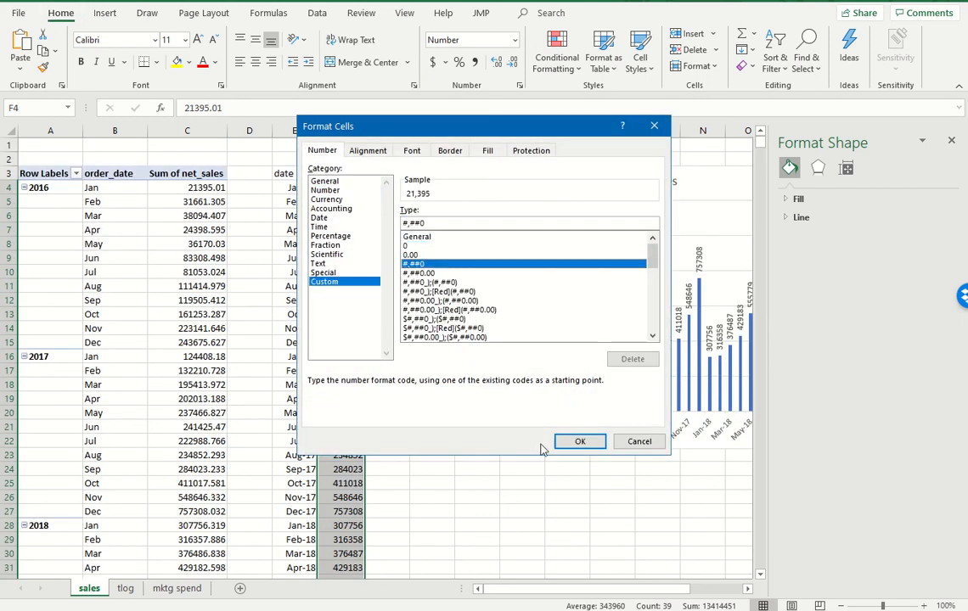
left_click(580, 441)
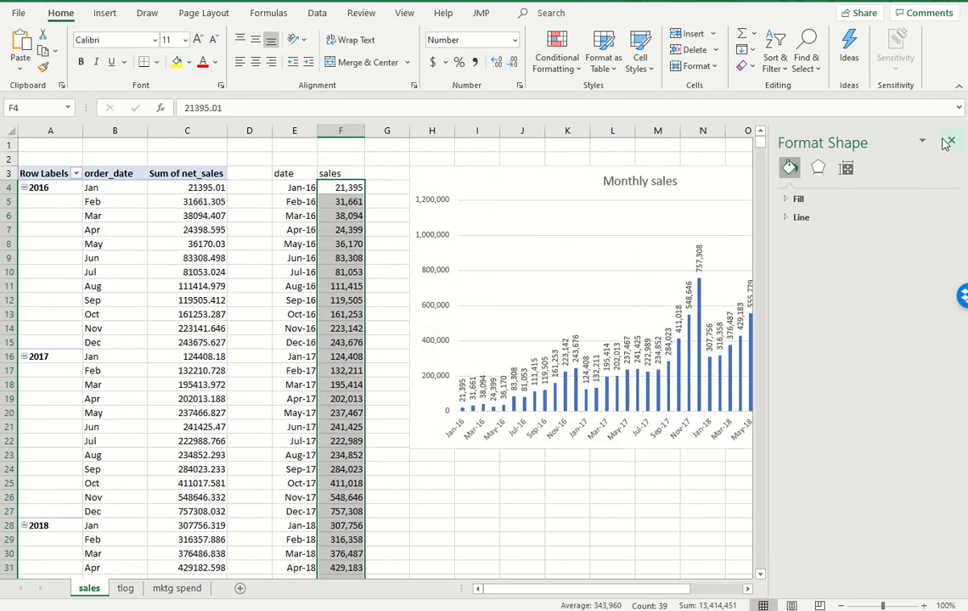
left_click(948, 142)
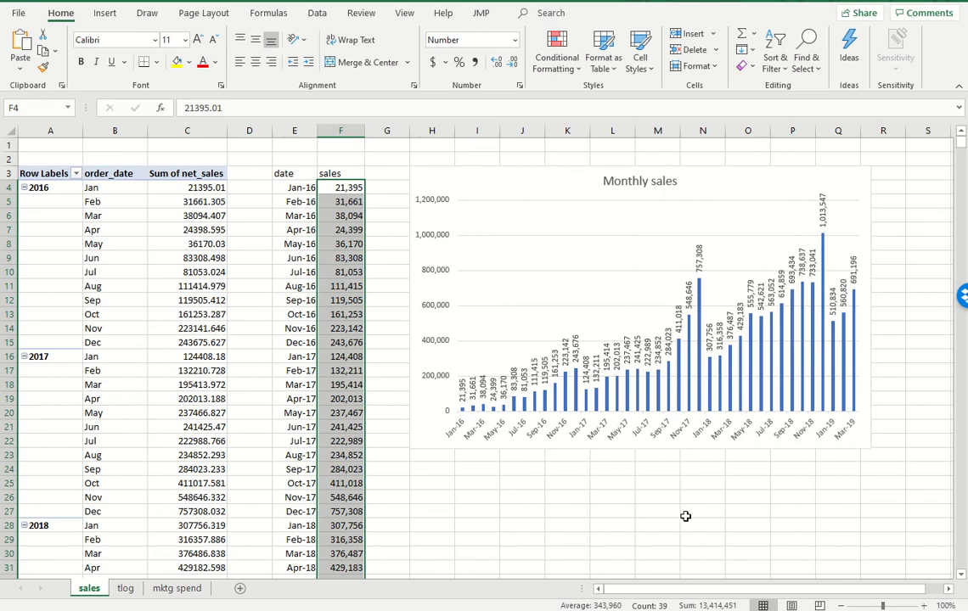